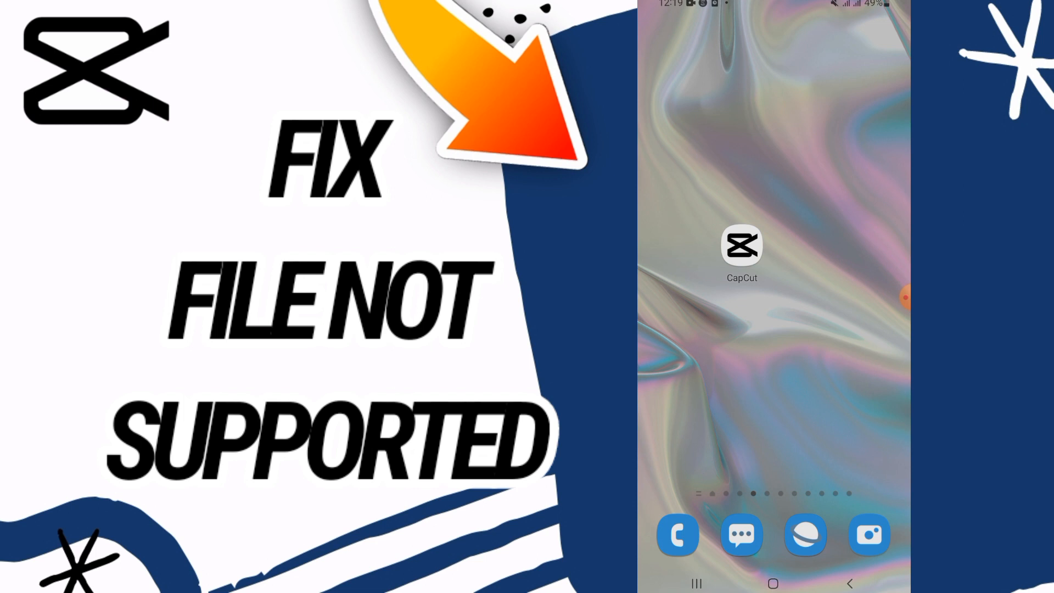
Open Settings from the home screen's app drawer.
{"action": "scroll", "scroll_direction": "up", "scroll_amount": 3}
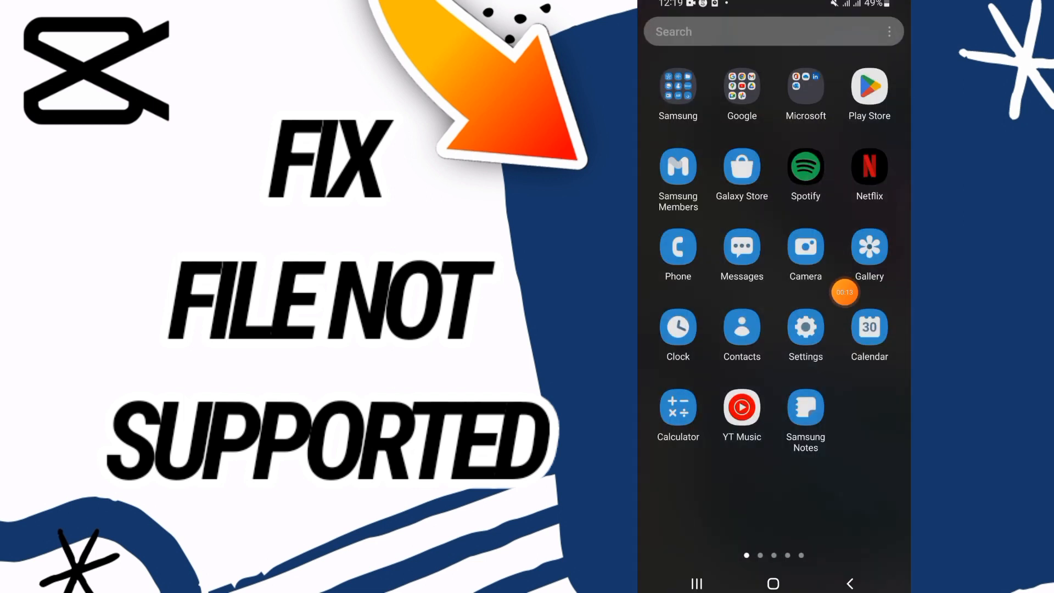
{"action": "left_click", "coordinate": [805, 328]}
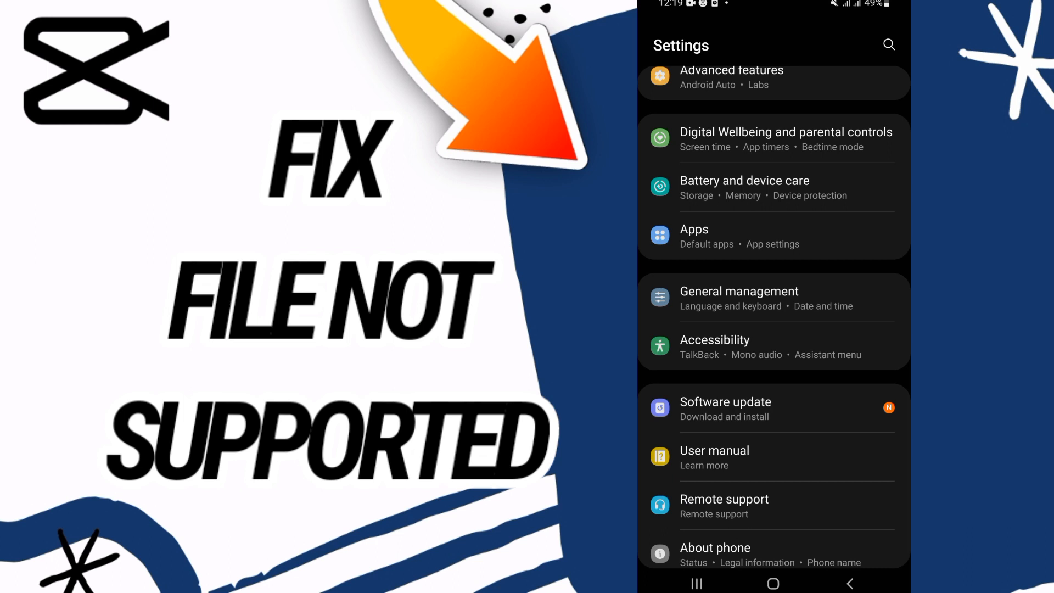
Search the Apps list for "cap" to find CapCut's app info.
{"action": "left_click", "coordinate": [695, 230]}
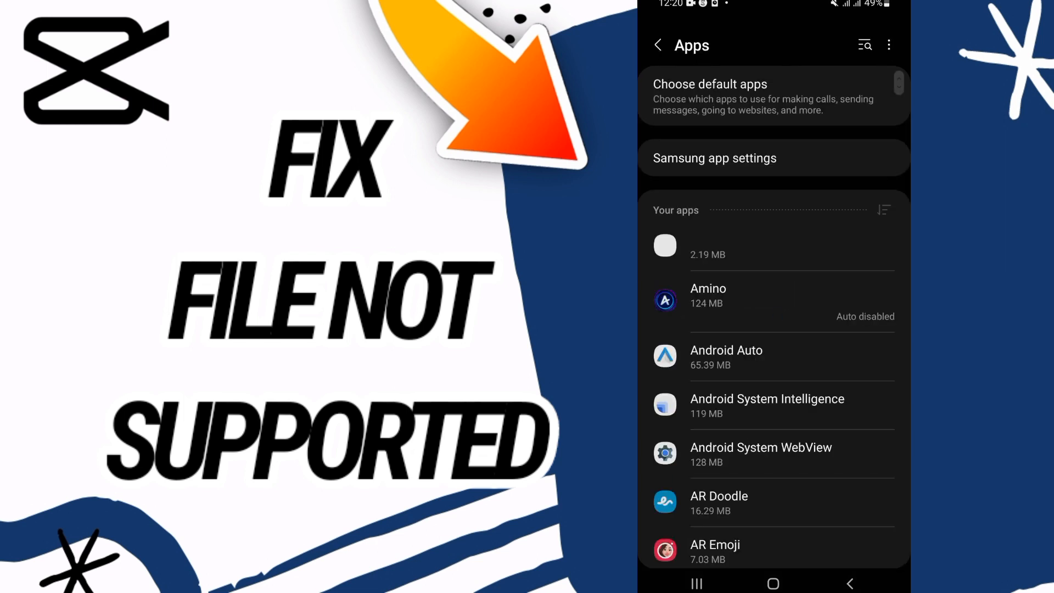
{"action": "left_click", "coordinate": [863, 45]}
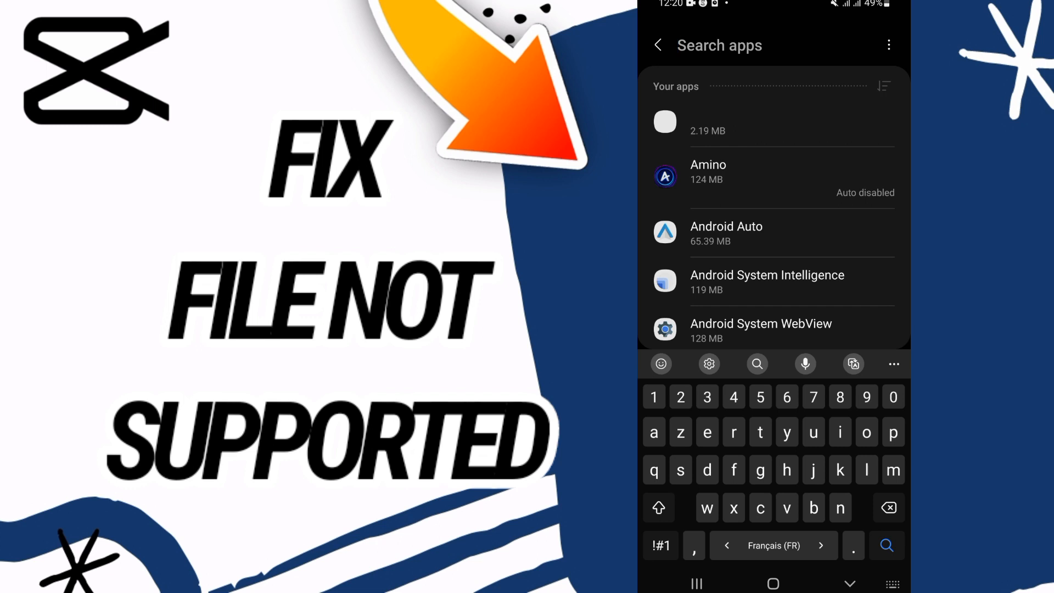
{"action": "type", "text": "cap"}
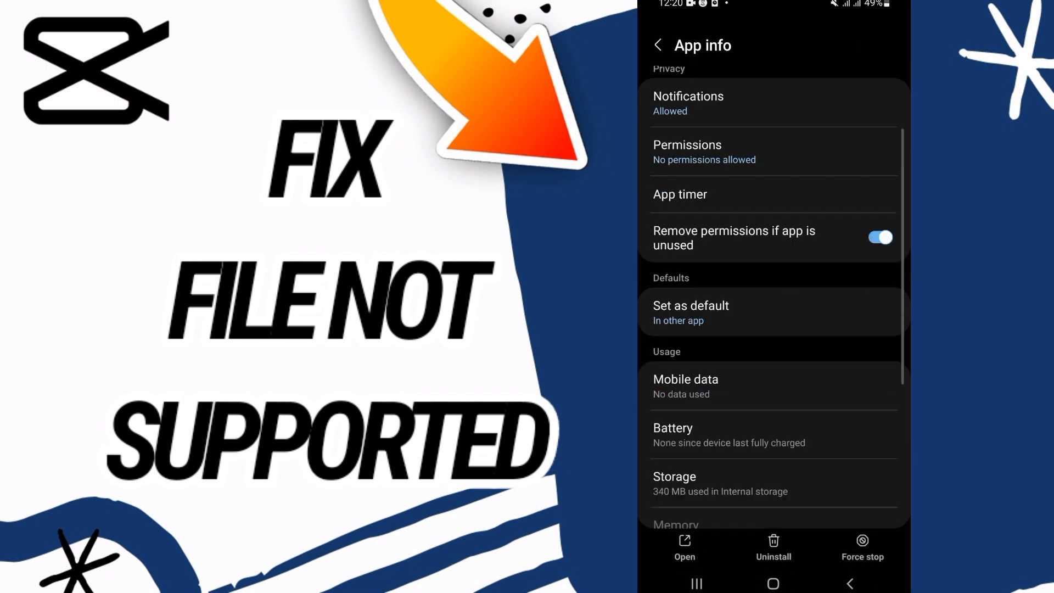
Check CapCut's storage details and go back to its app info page.
{"action": "scroll", "scroll_direction": "down", "scroll_amount": 3}
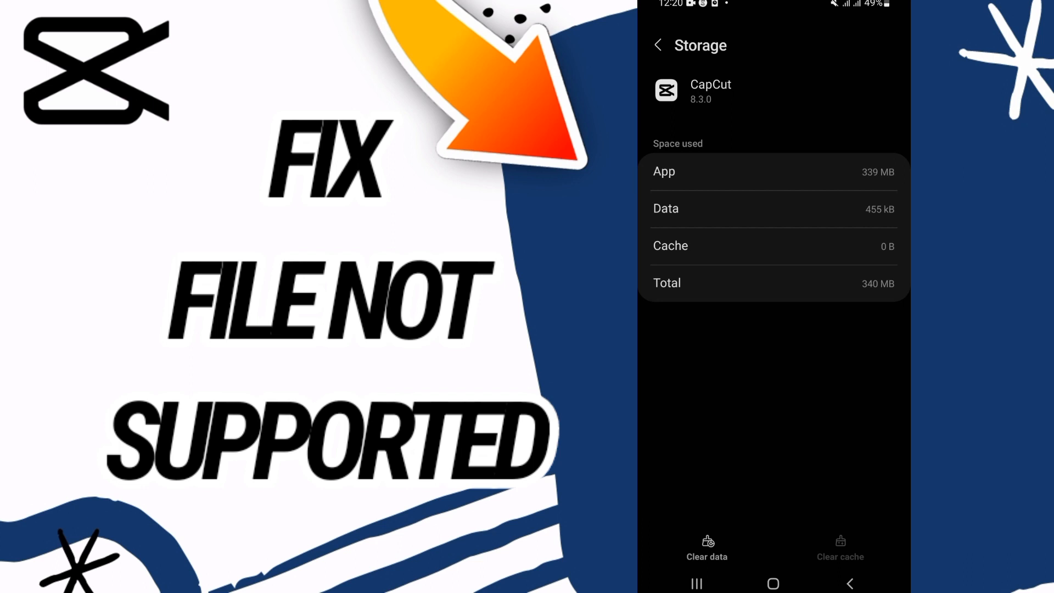
{"action": "left_click", "coordinate": [659, 45]}
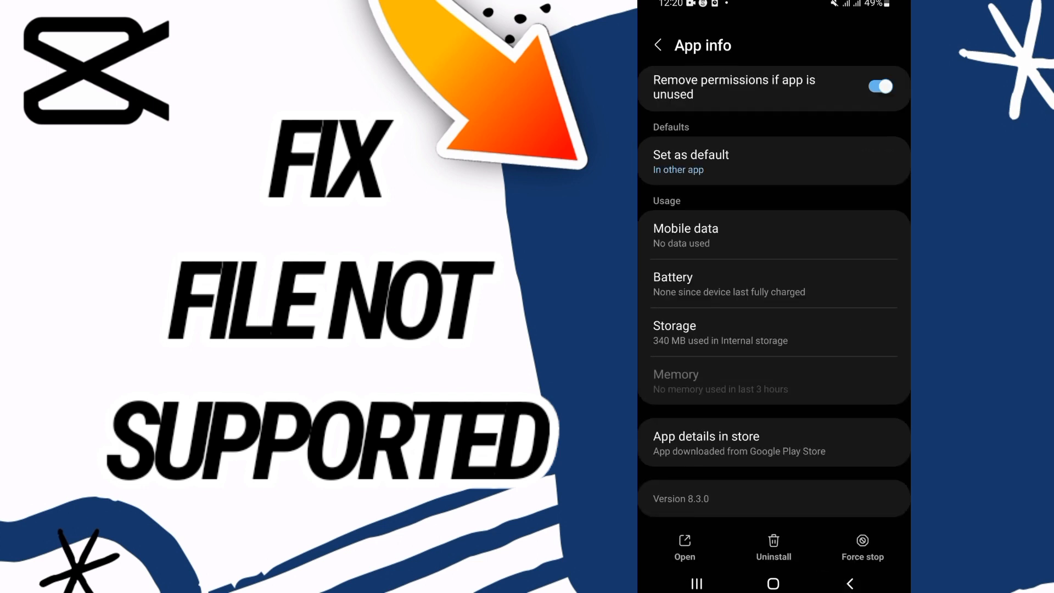
Turn on 'Open supported links' under CapCut's Set as default.
{"action": "left_click", "coordinate": [863, 549]}
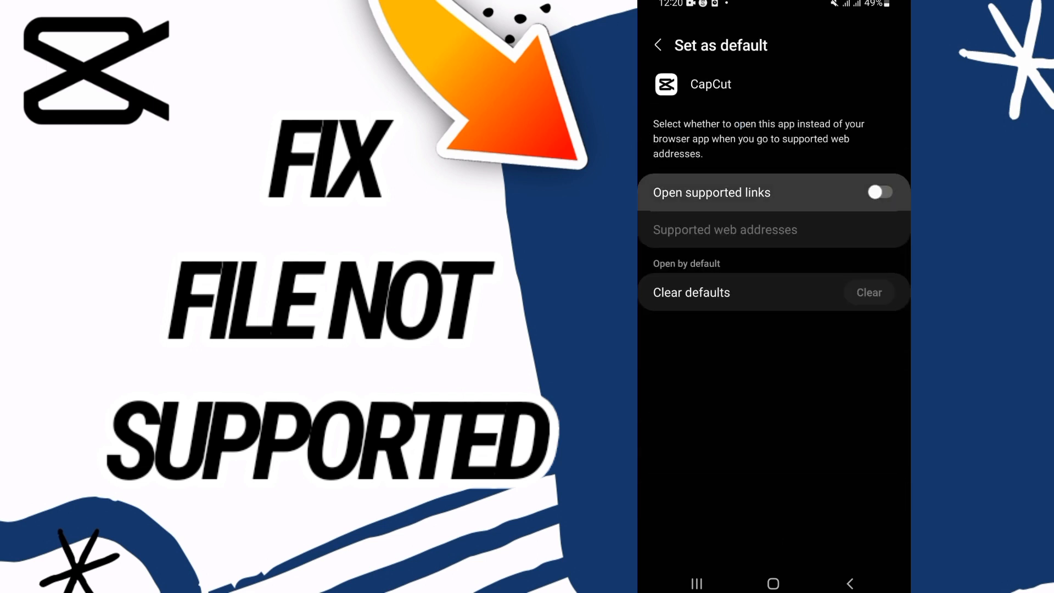
{"action": "left_click", "coordinate": [879, 192]}
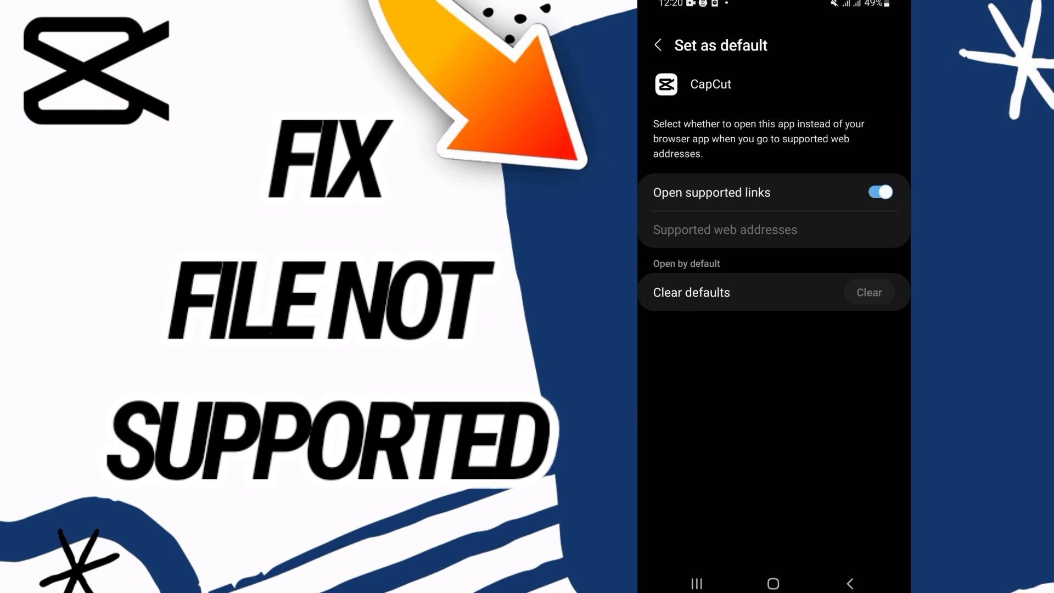